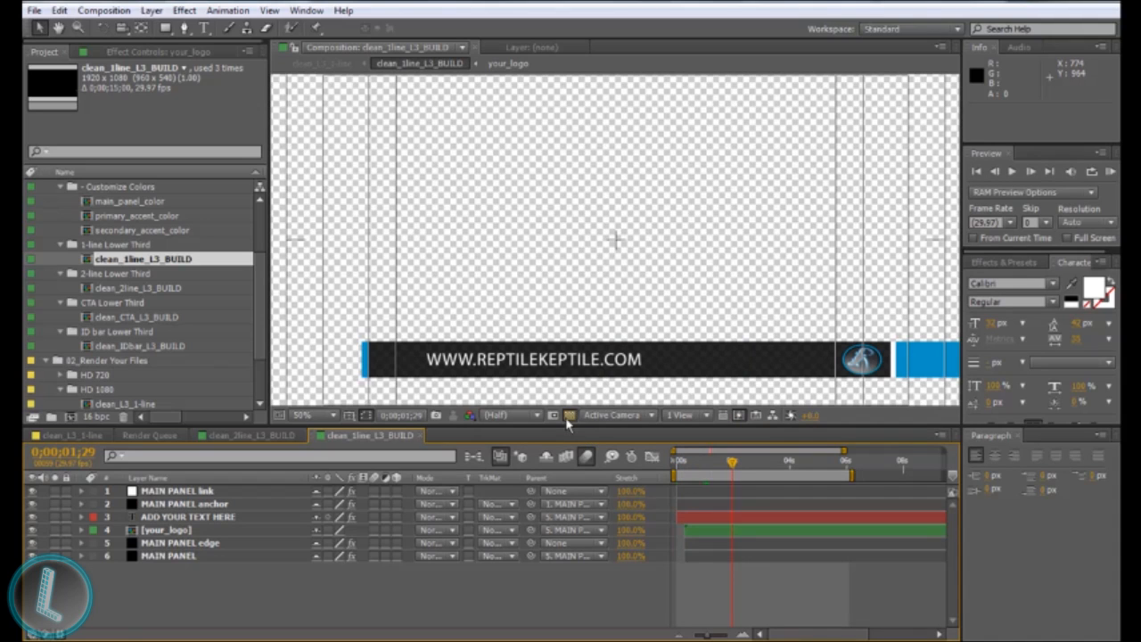
{"action": "mouse_move", "coordinate": [571, 415]}
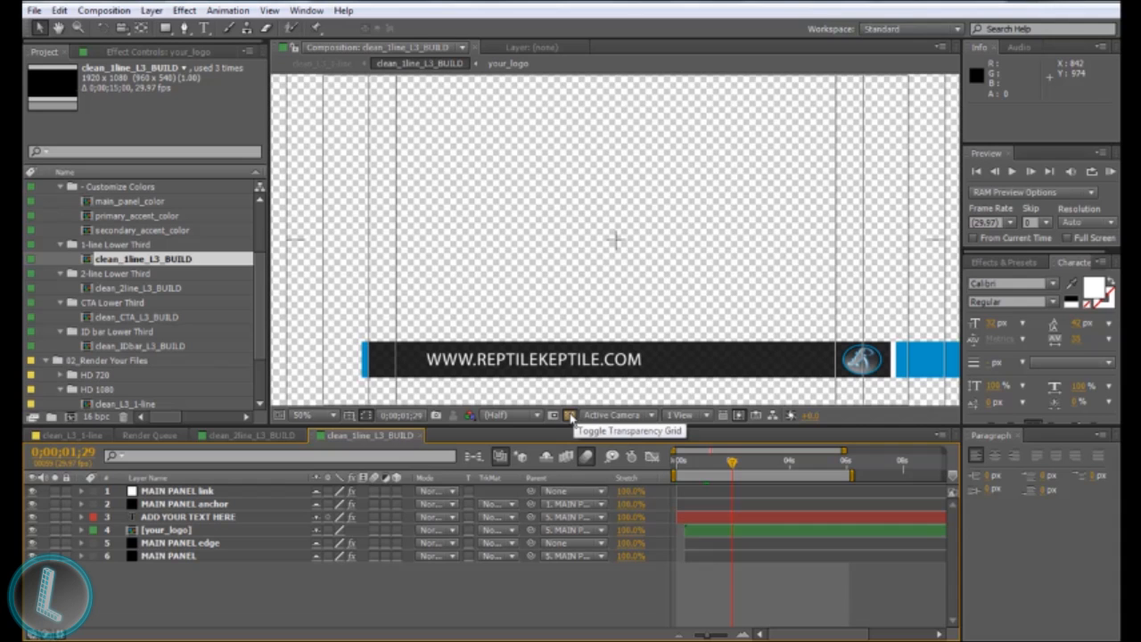
Step: Toggle the transparency grid to preview on black, scrub through the animation, and return to 0:00:00:00
{"action": "left_click", "coordinate": [571, 415]}
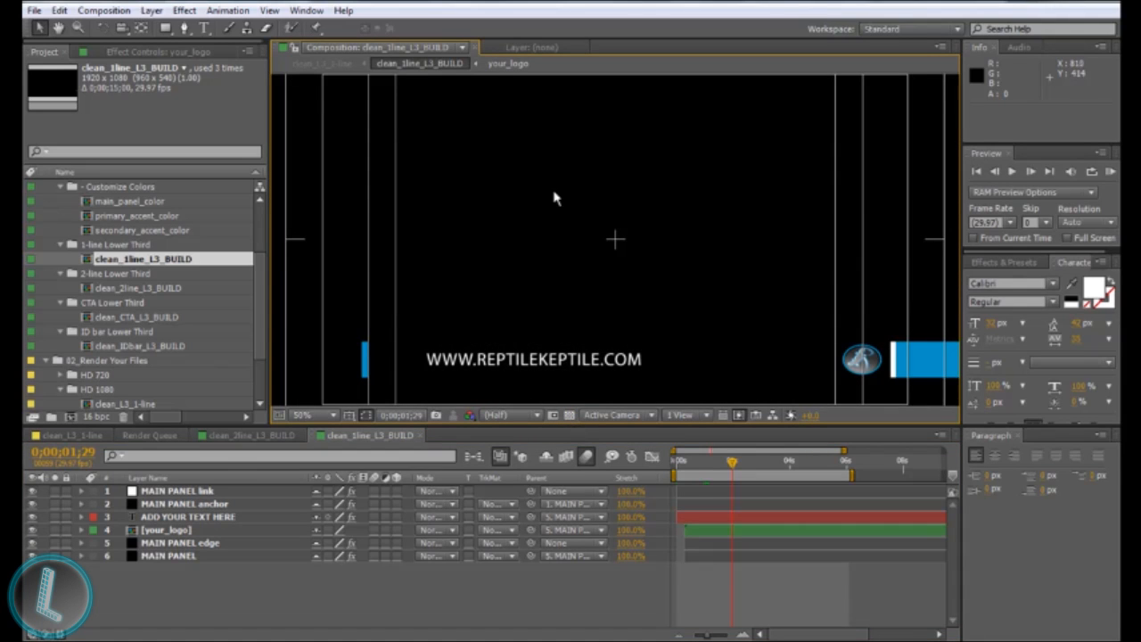
{"action": "left_click", "coordinate": [568, 413]}
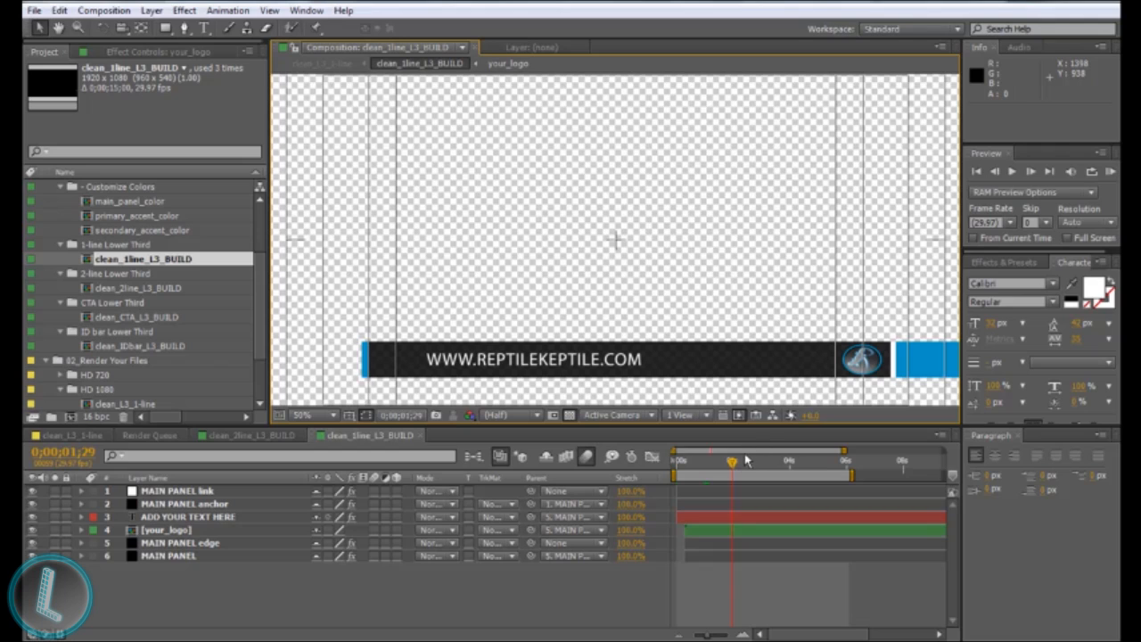
{"action": "mouse_move", "coordinate": [731, 464]}
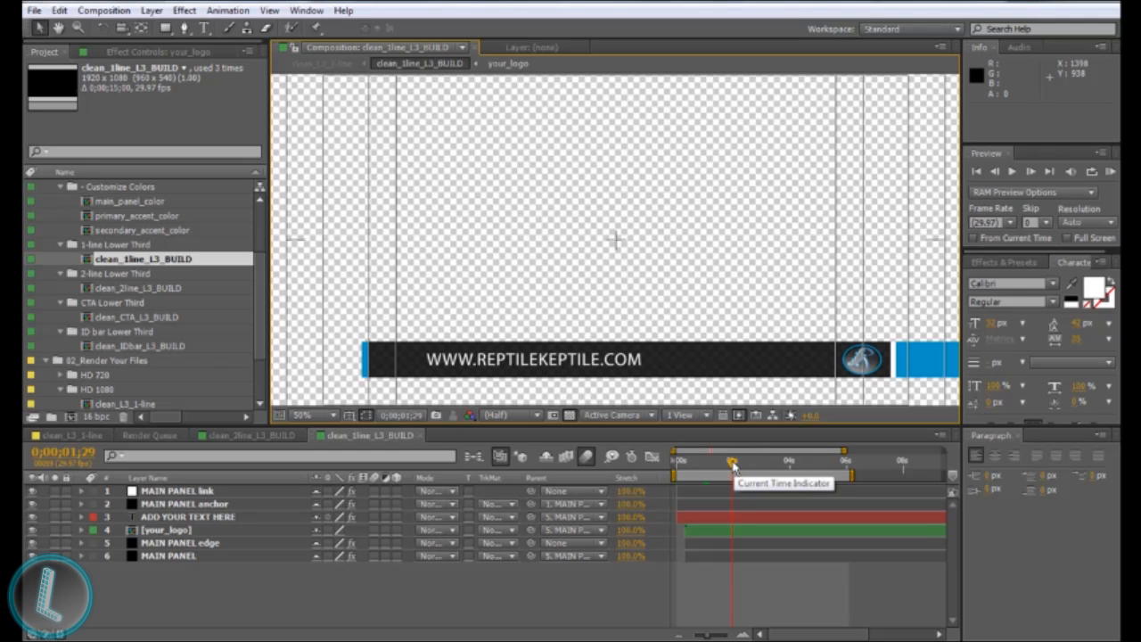
{"action": "left_click_drag", "start_coordinate": [731, 460], "coordinate": [738, 460]}
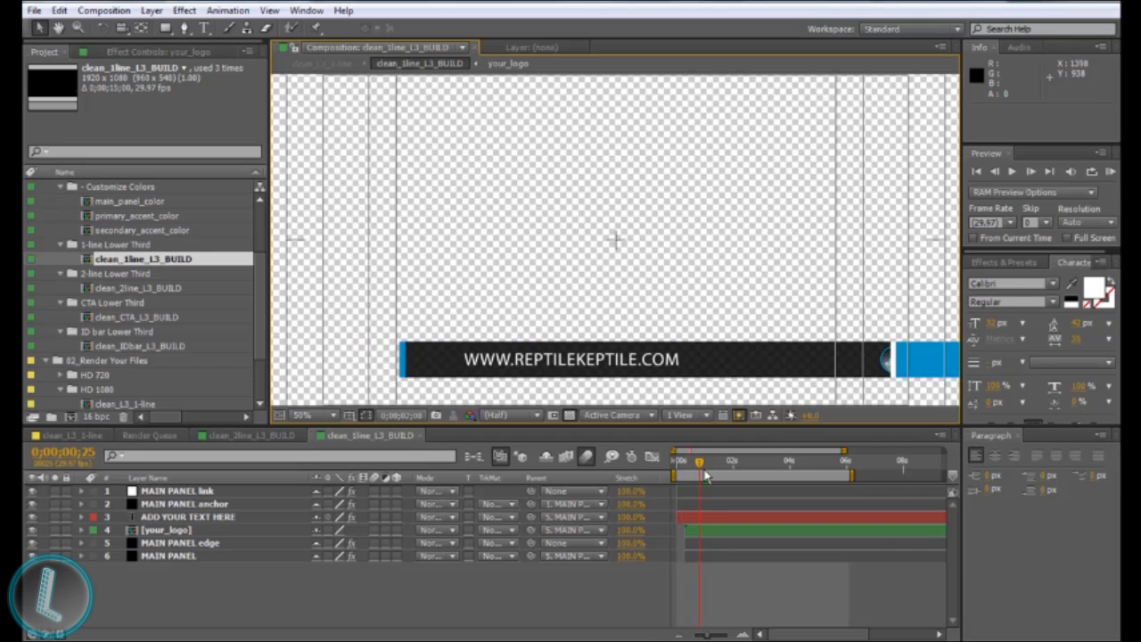
{"action": "left_click_drag", "start_coordinate": [702, 474], "coordinate": [709, 474]}
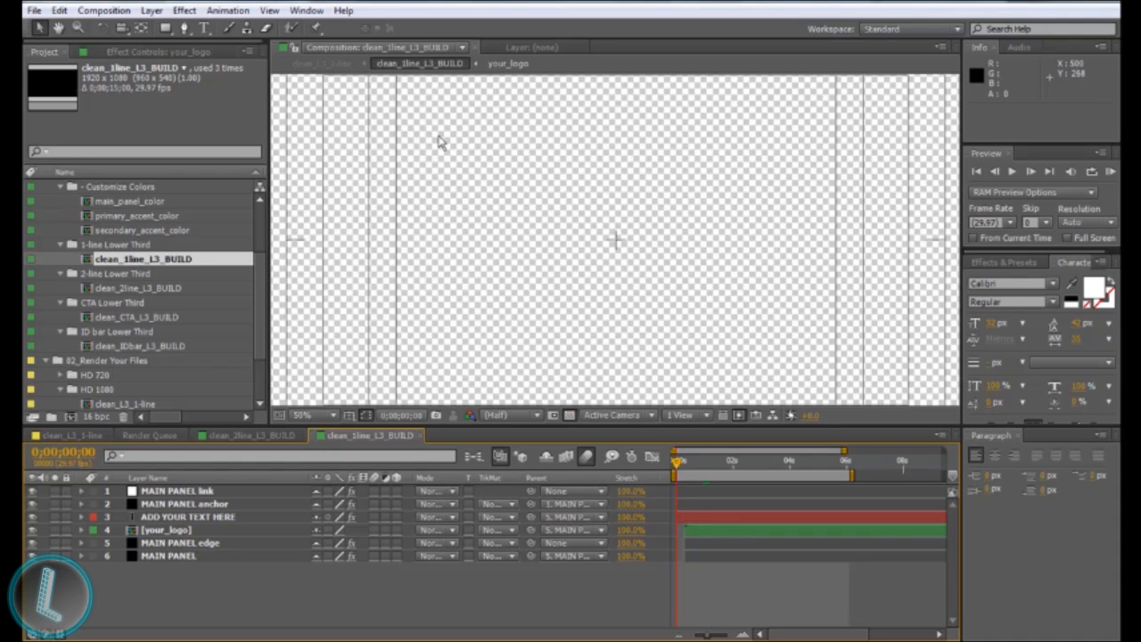
{"action": "mouse_move", "coordinate": [268, 86]}
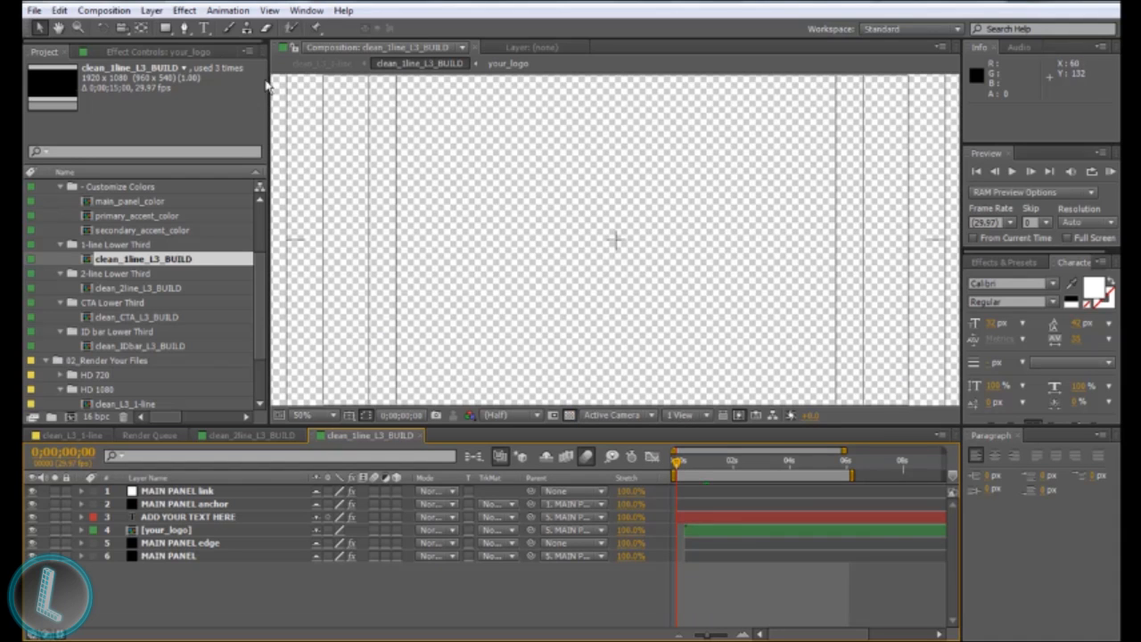
Step: Add the clean_1line_L3_BUILD composition to the Render Queue via the Composition menu
{"action": "left_click", "coordinate": [103, 11]}
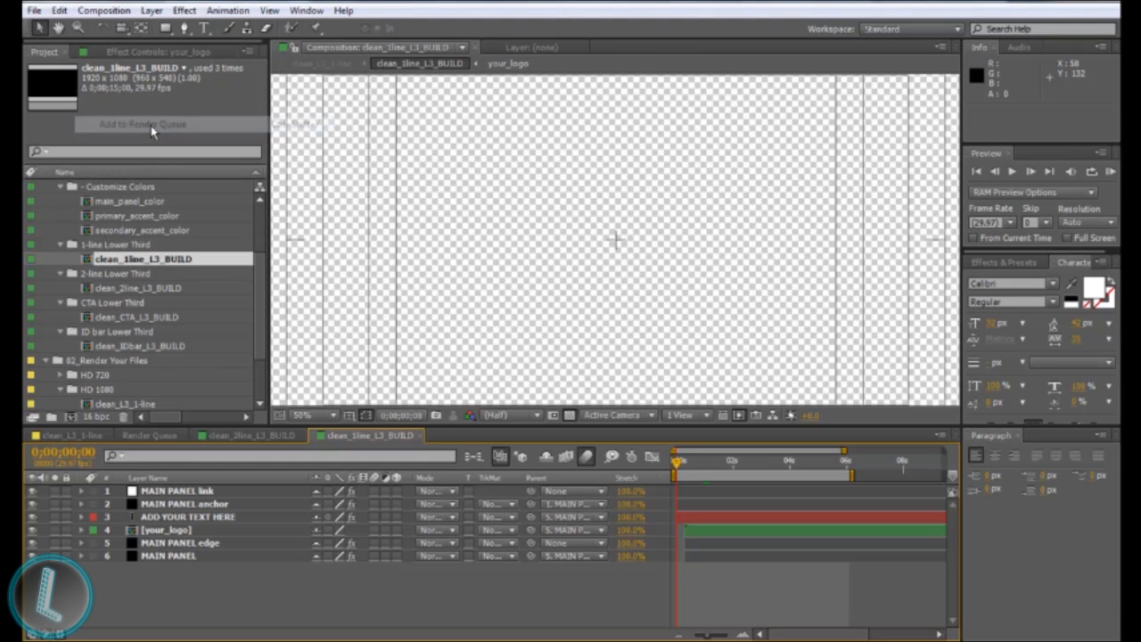
{"action": "left_click", "coordinate": [142, 125]}
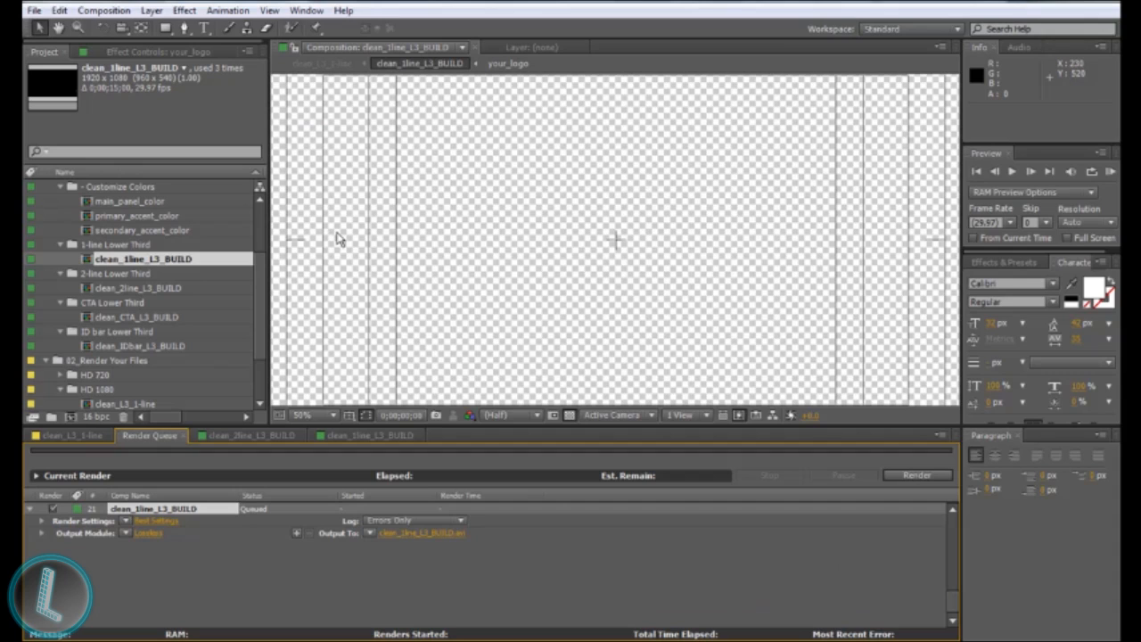
{"action": "mouse_move", "coordinate": [235, 574]}
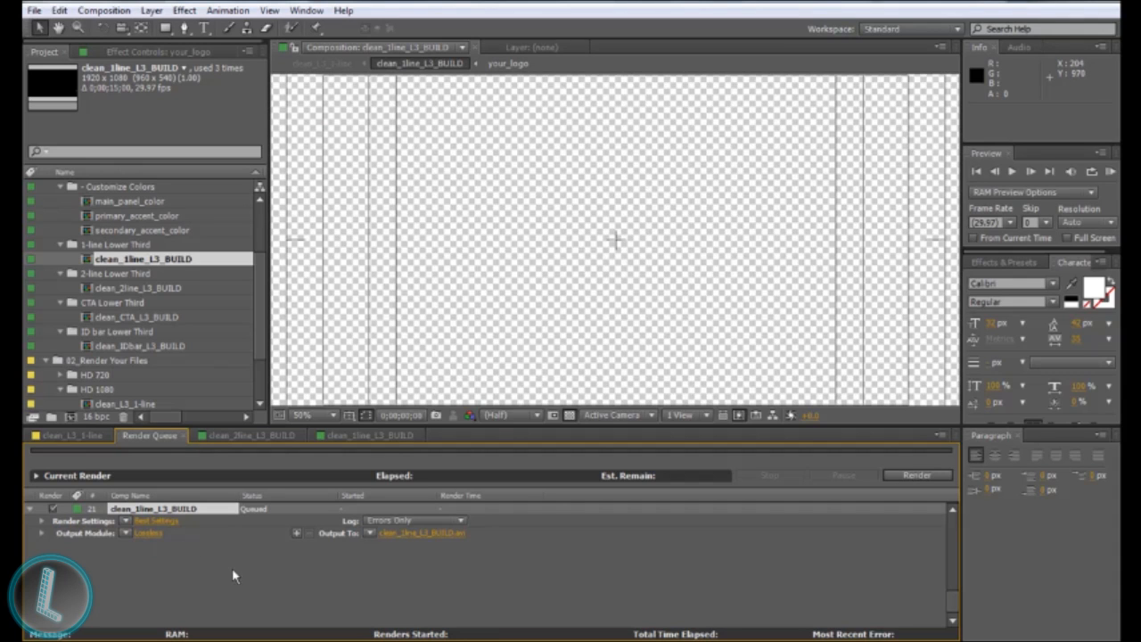
{"action": "mouse_move", "coordinate": [130, 540]}
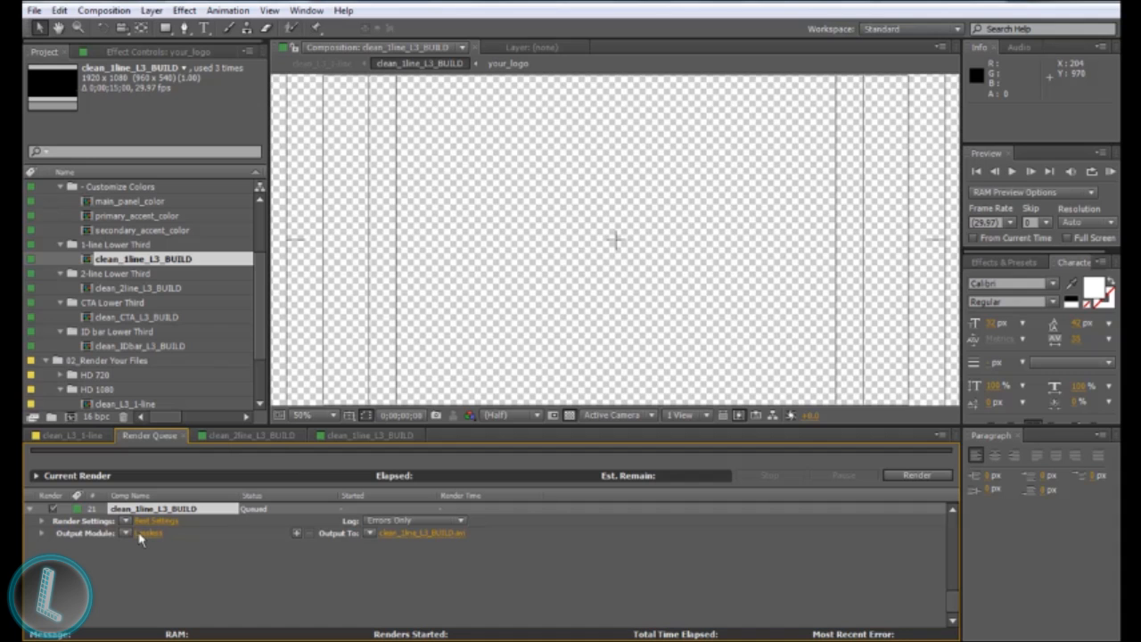
{"action": "mouse_move", "coordinate": [146, 539]}
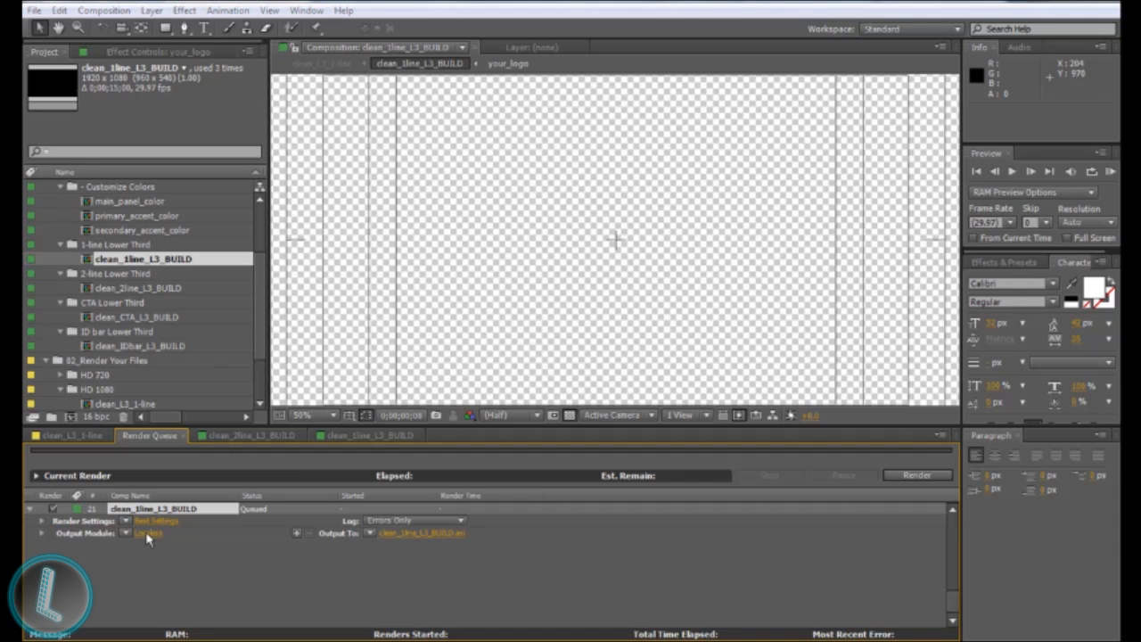
Step: Set the output module's Channels to RGB + Alpha so the AVI keeps transparency
{"action": "left_click", "coordinate": [148, 531]}
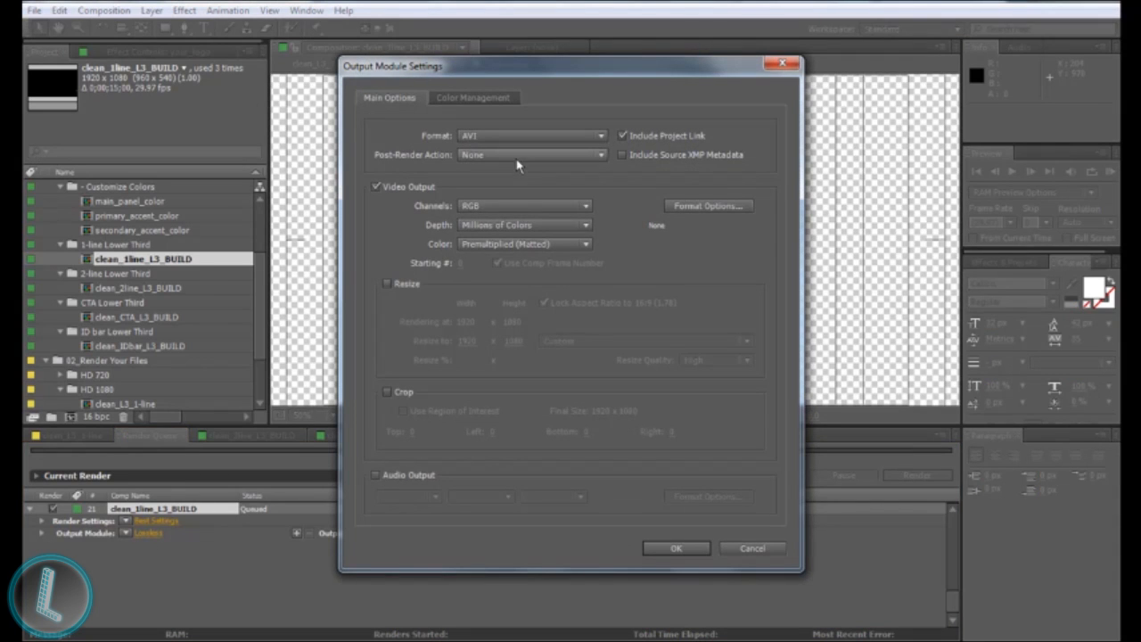
{"action": "mouse_move", "coordinate": [421, 194]}
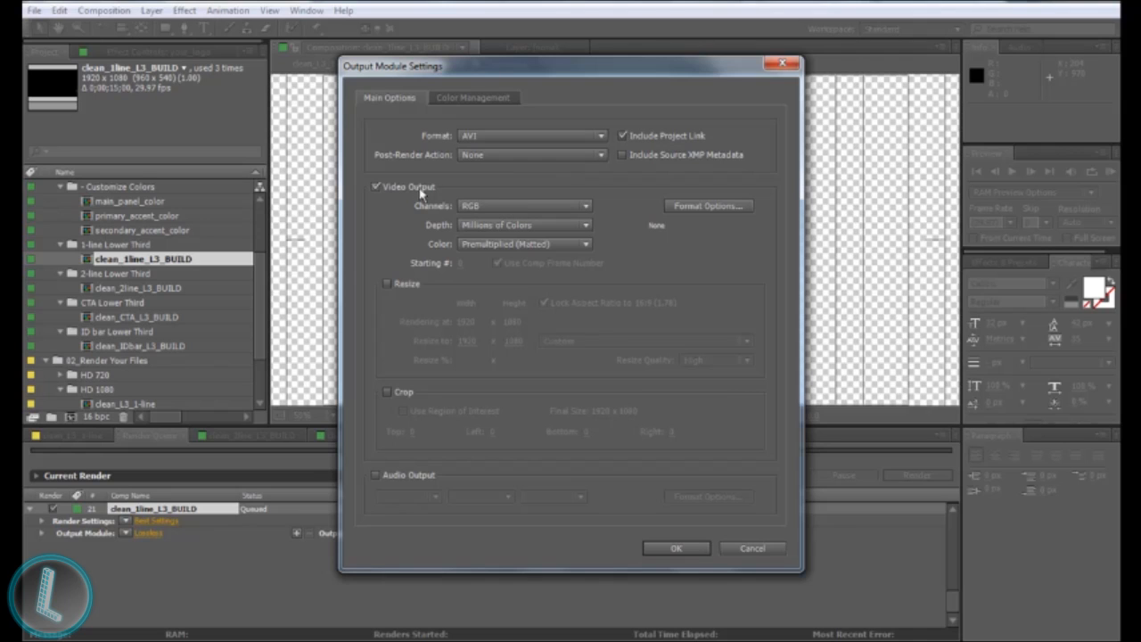
{"action": "left_click", "coordinate": [524, 206]}
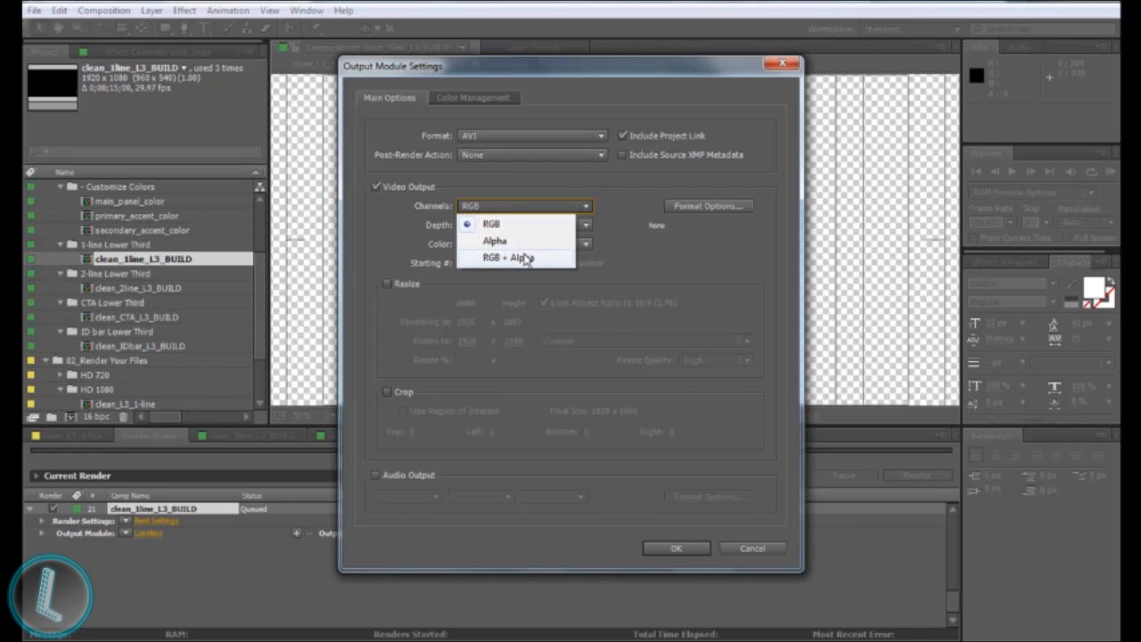
{"action": "left_click", "coordinate": [508, 257]}
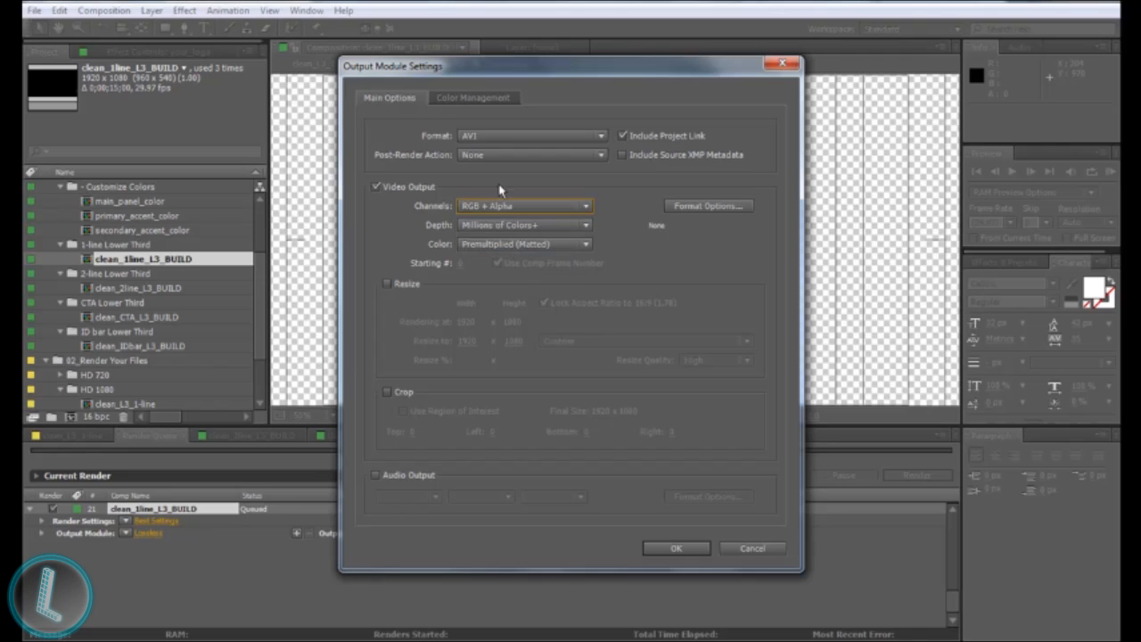
{"action": "mouse_move", "coordinate": [478, 171]}
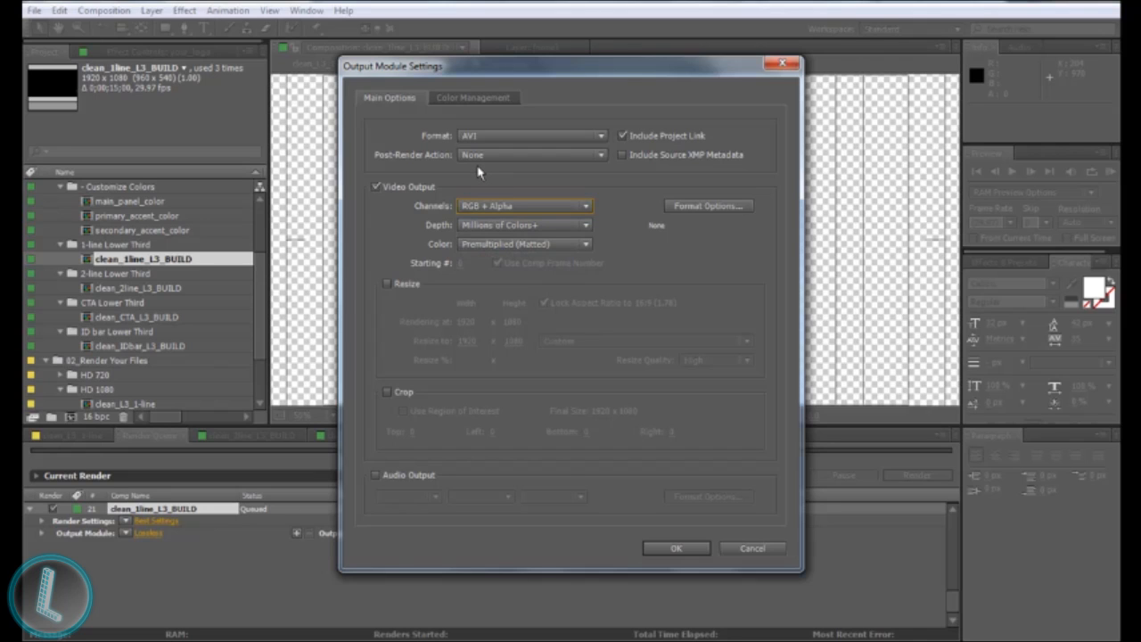
{"action": "mouse_move", "coordinate": [496, 186]}
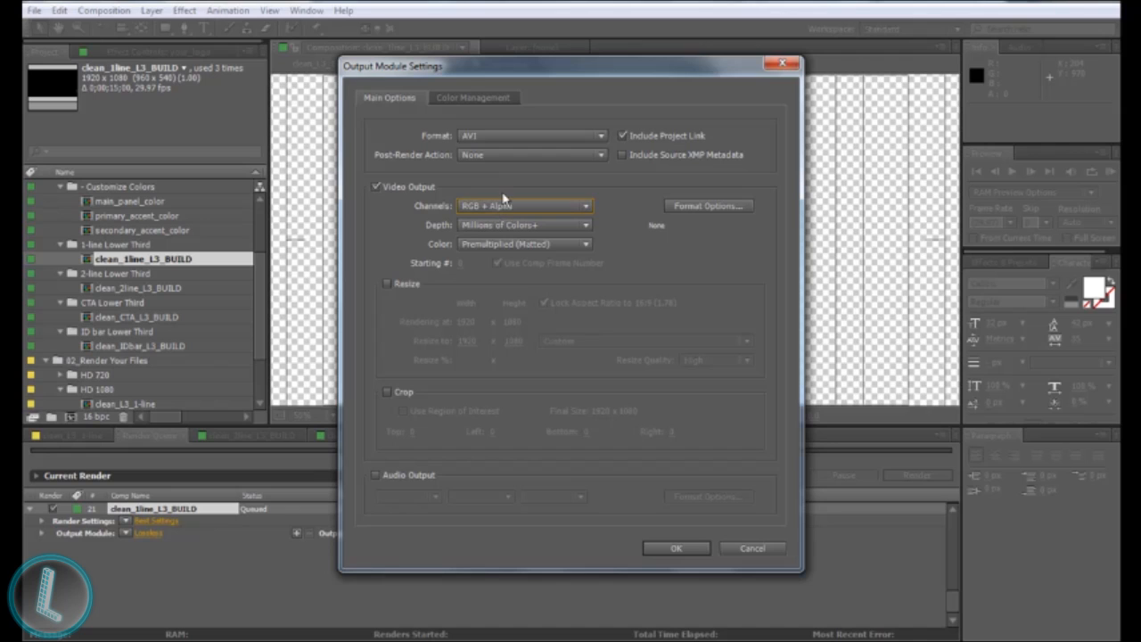
{"action": "mouse_move", "coordinate": [503, 192]}
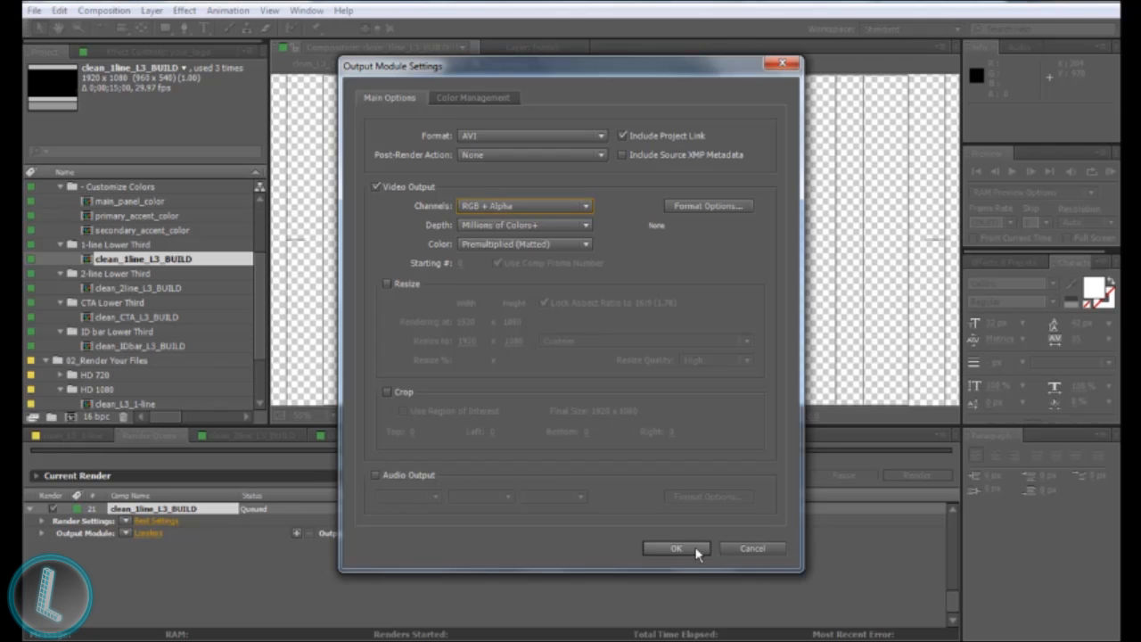
{"action": "left_click", "coordinate": [675, 547]}
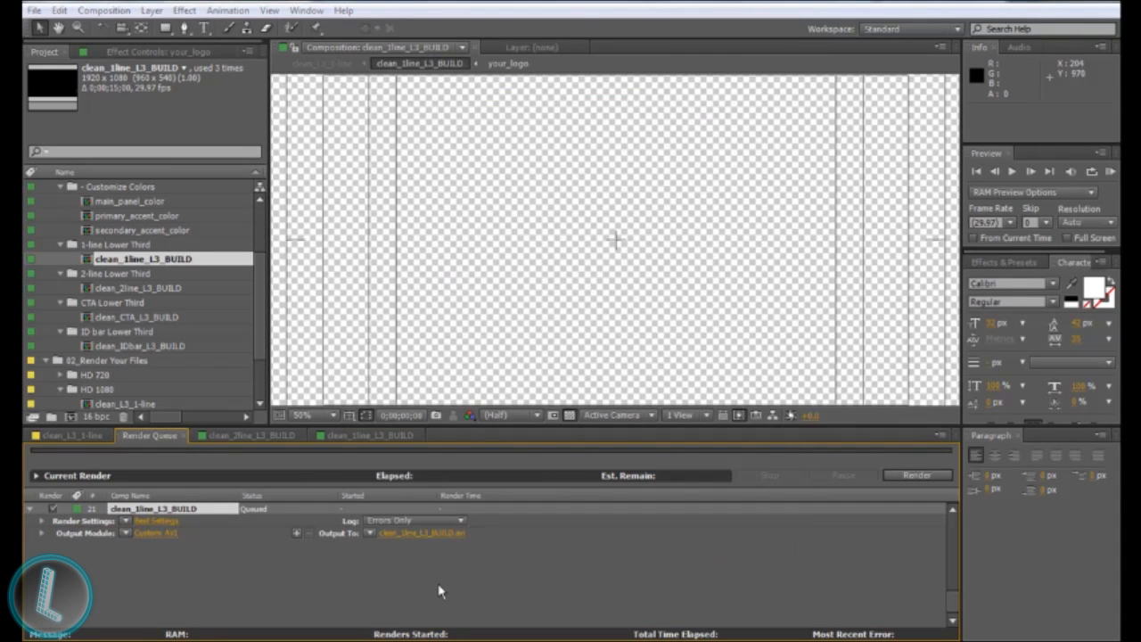
Step: Set Output To as clean_1line_L3_BUILD.avi in the lower thirds for vids folder
{"action": "left_click", "coordinate": [421, 533]}
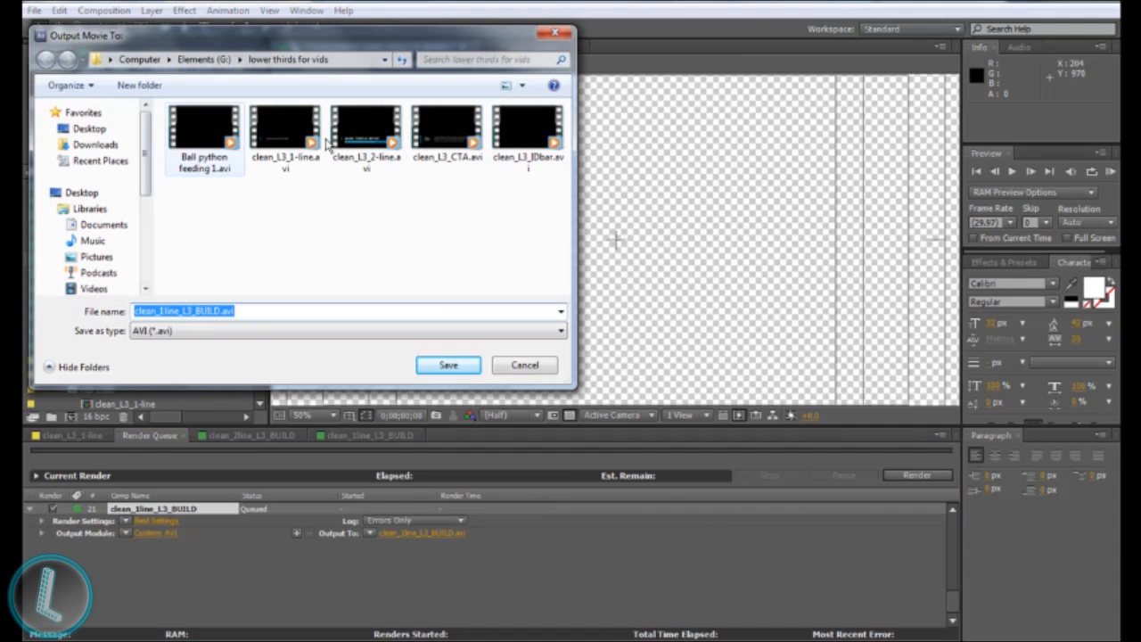
{"action": "left_click", "coordinate": [447, 363]}
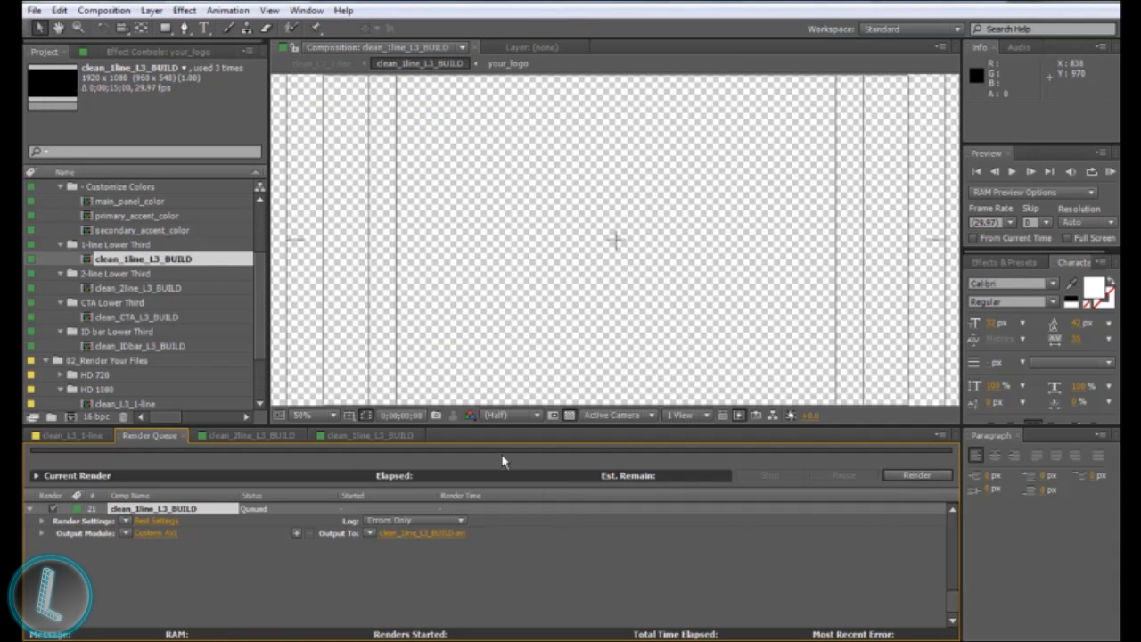
{"action": "mouse_move", "coordinate": [490, 468]}
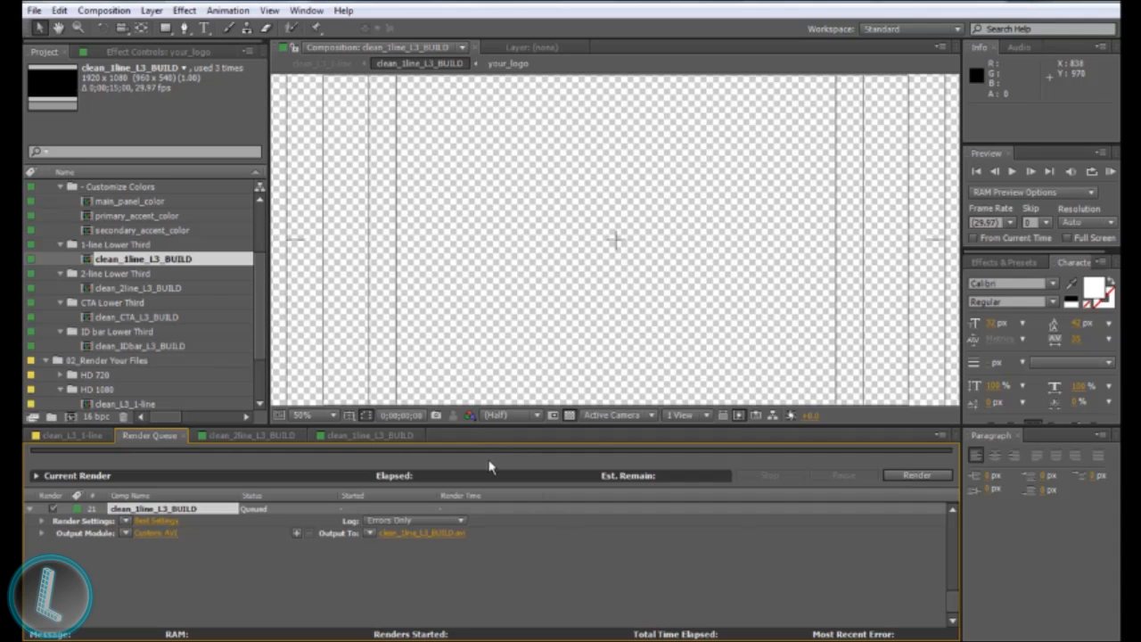